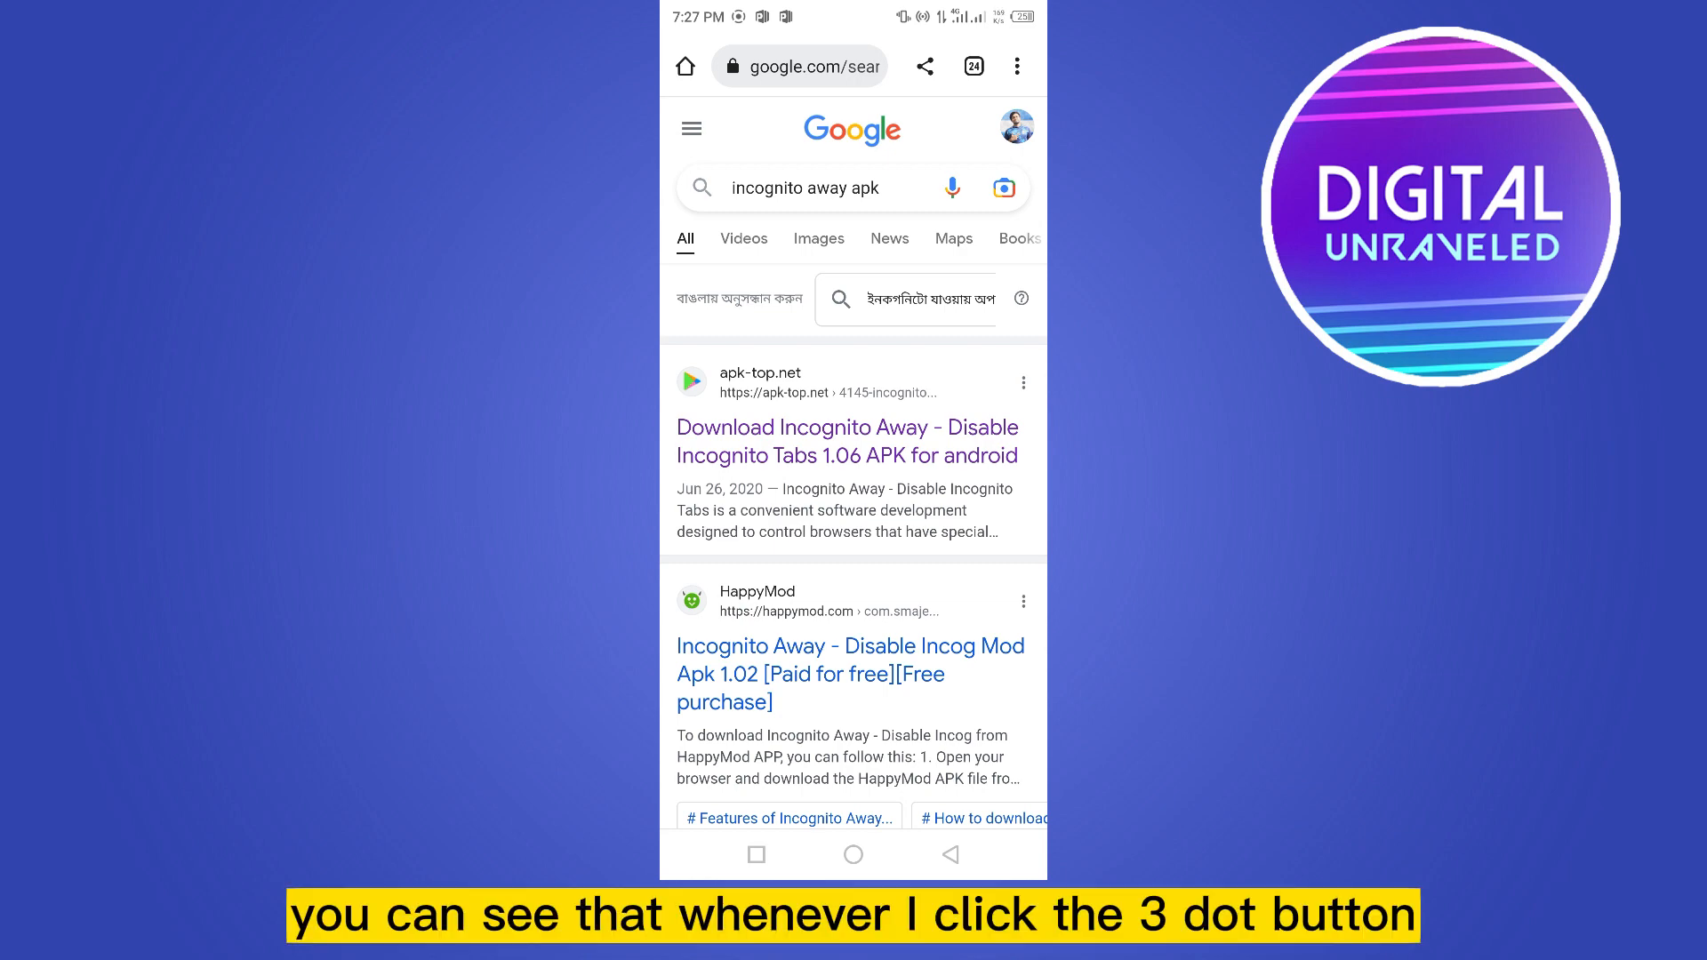
Step: Download the Incognito Away APK from apk-top.net and launch the app
{"action": "left_click", "coordinate": [1016, 67]}
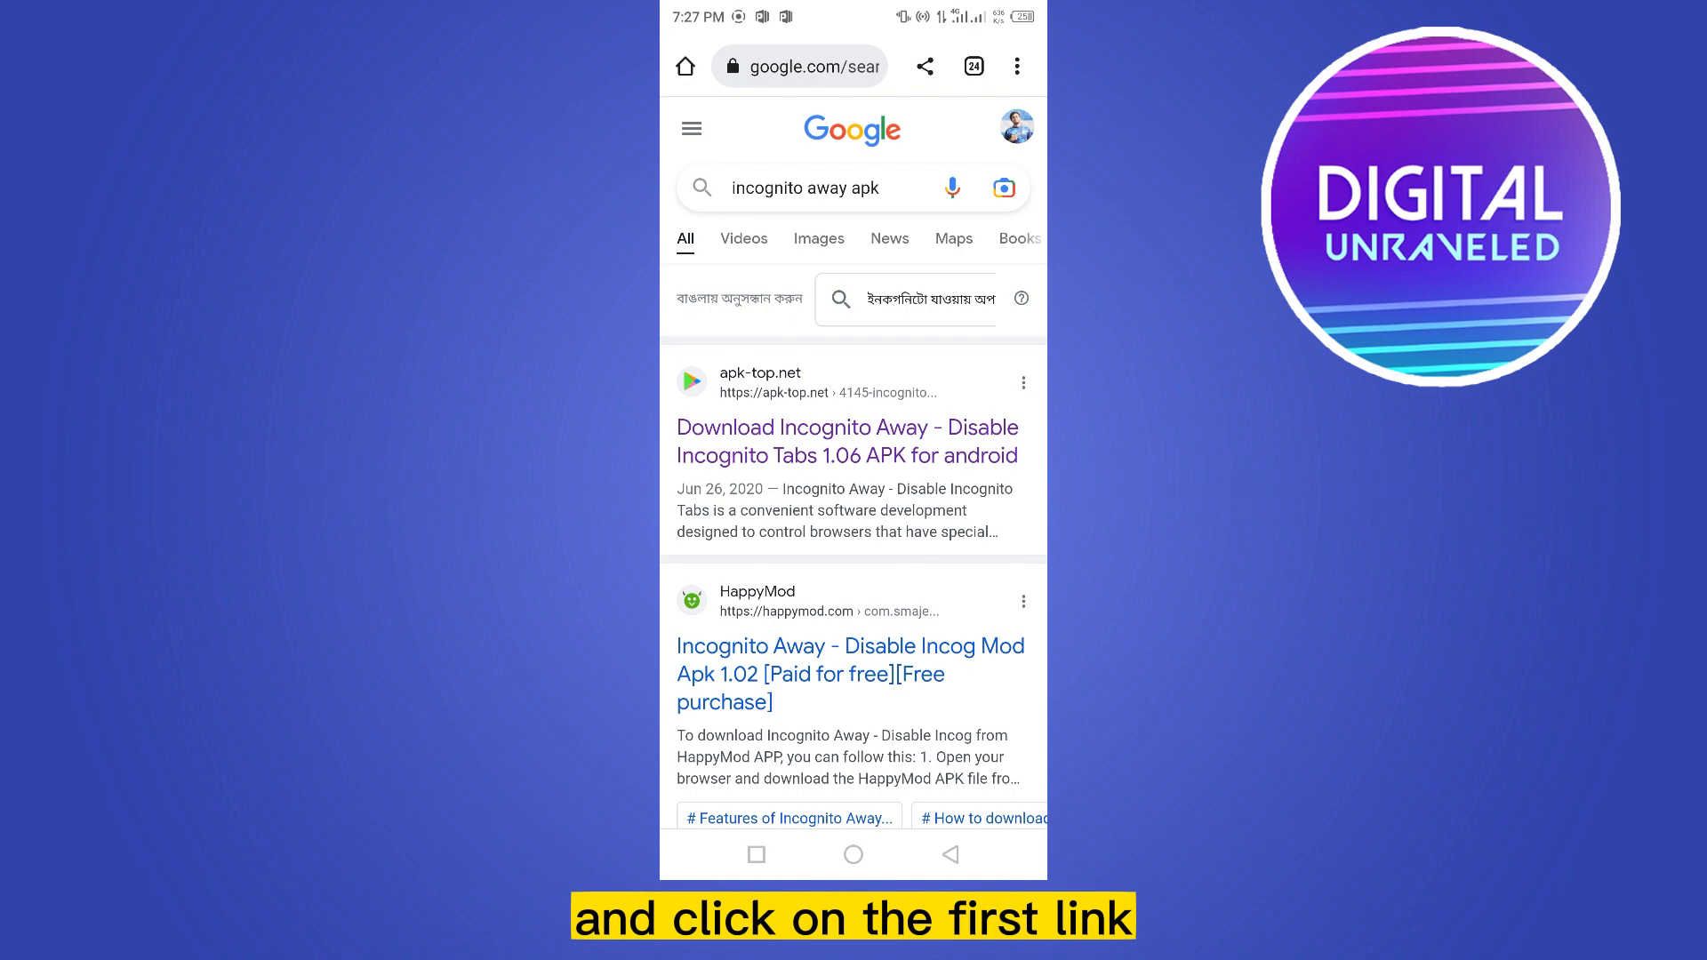
{"action": "left_click", "coordinate": [845, 441]}
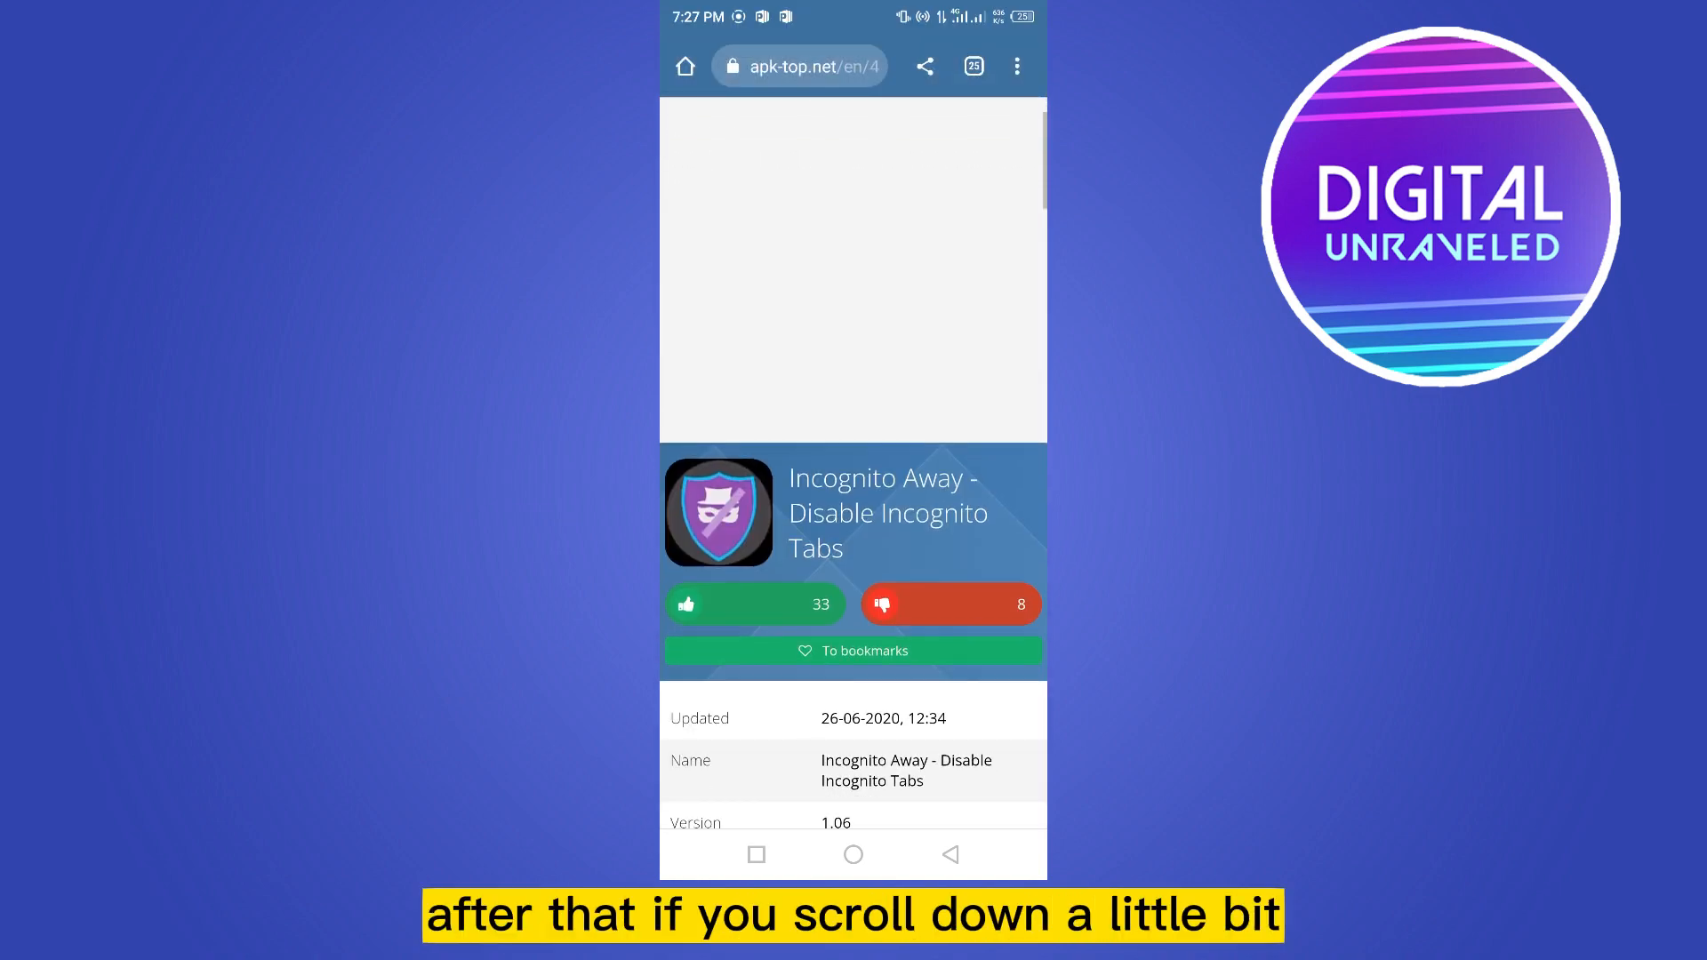
{"action": "scroll", "scroll_direction": "down", "scroll_amount": 3}
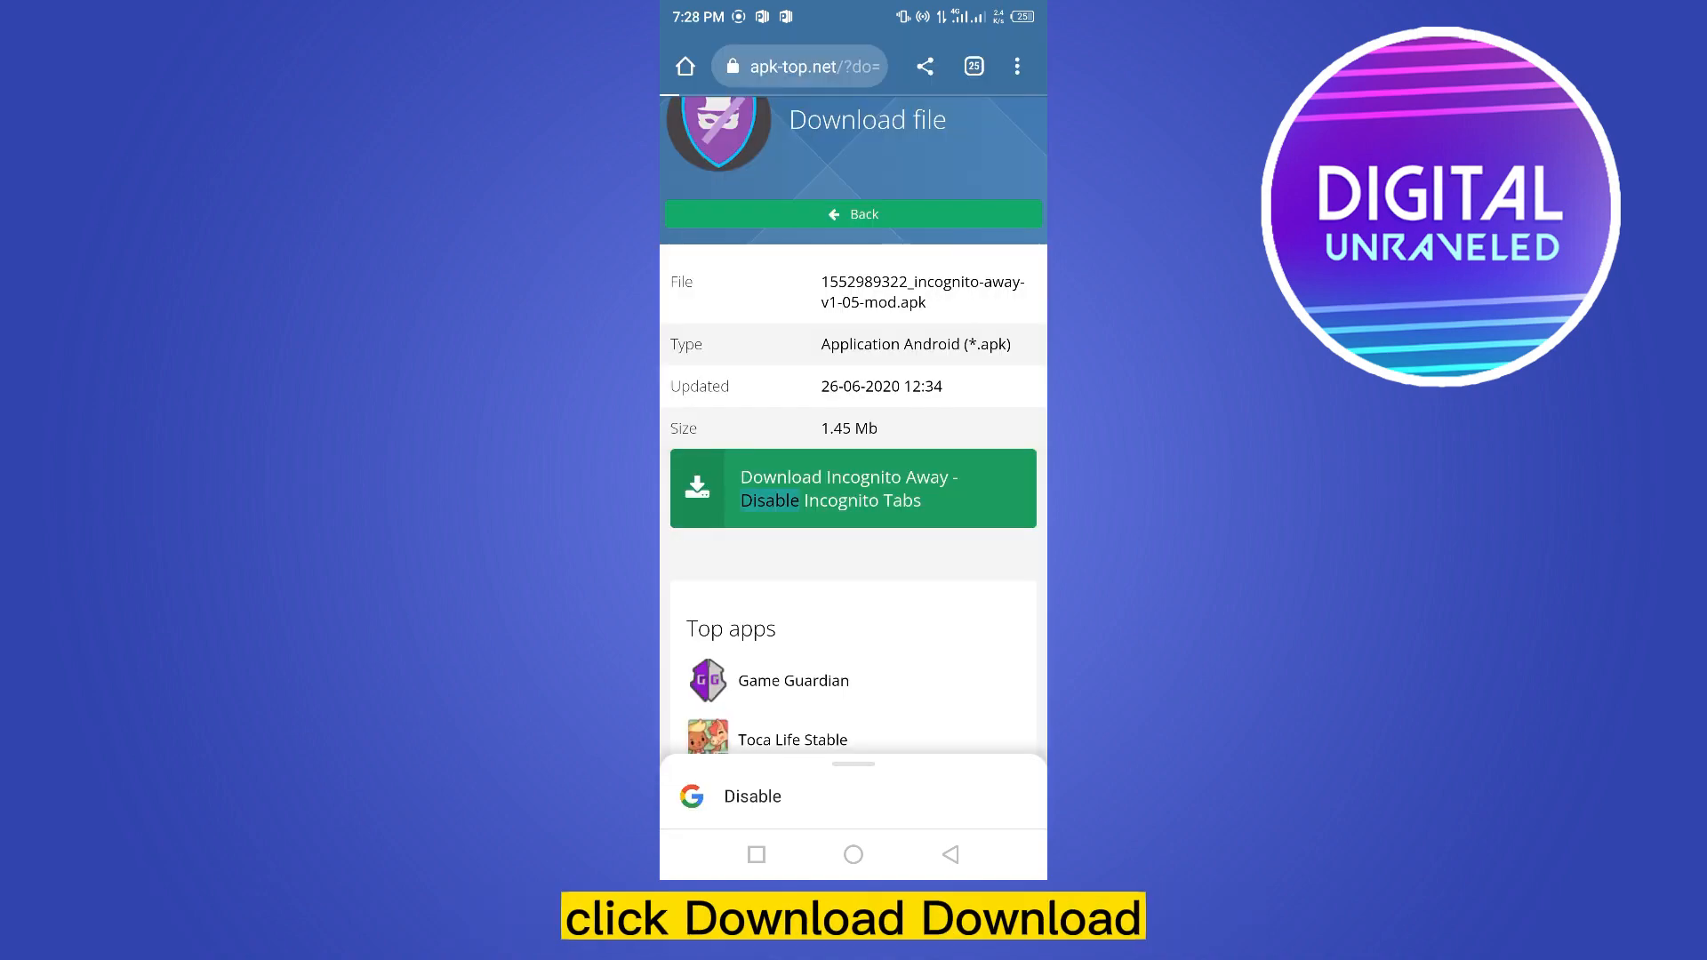
{"action": "left_click", "coordinate": [853, 488]}
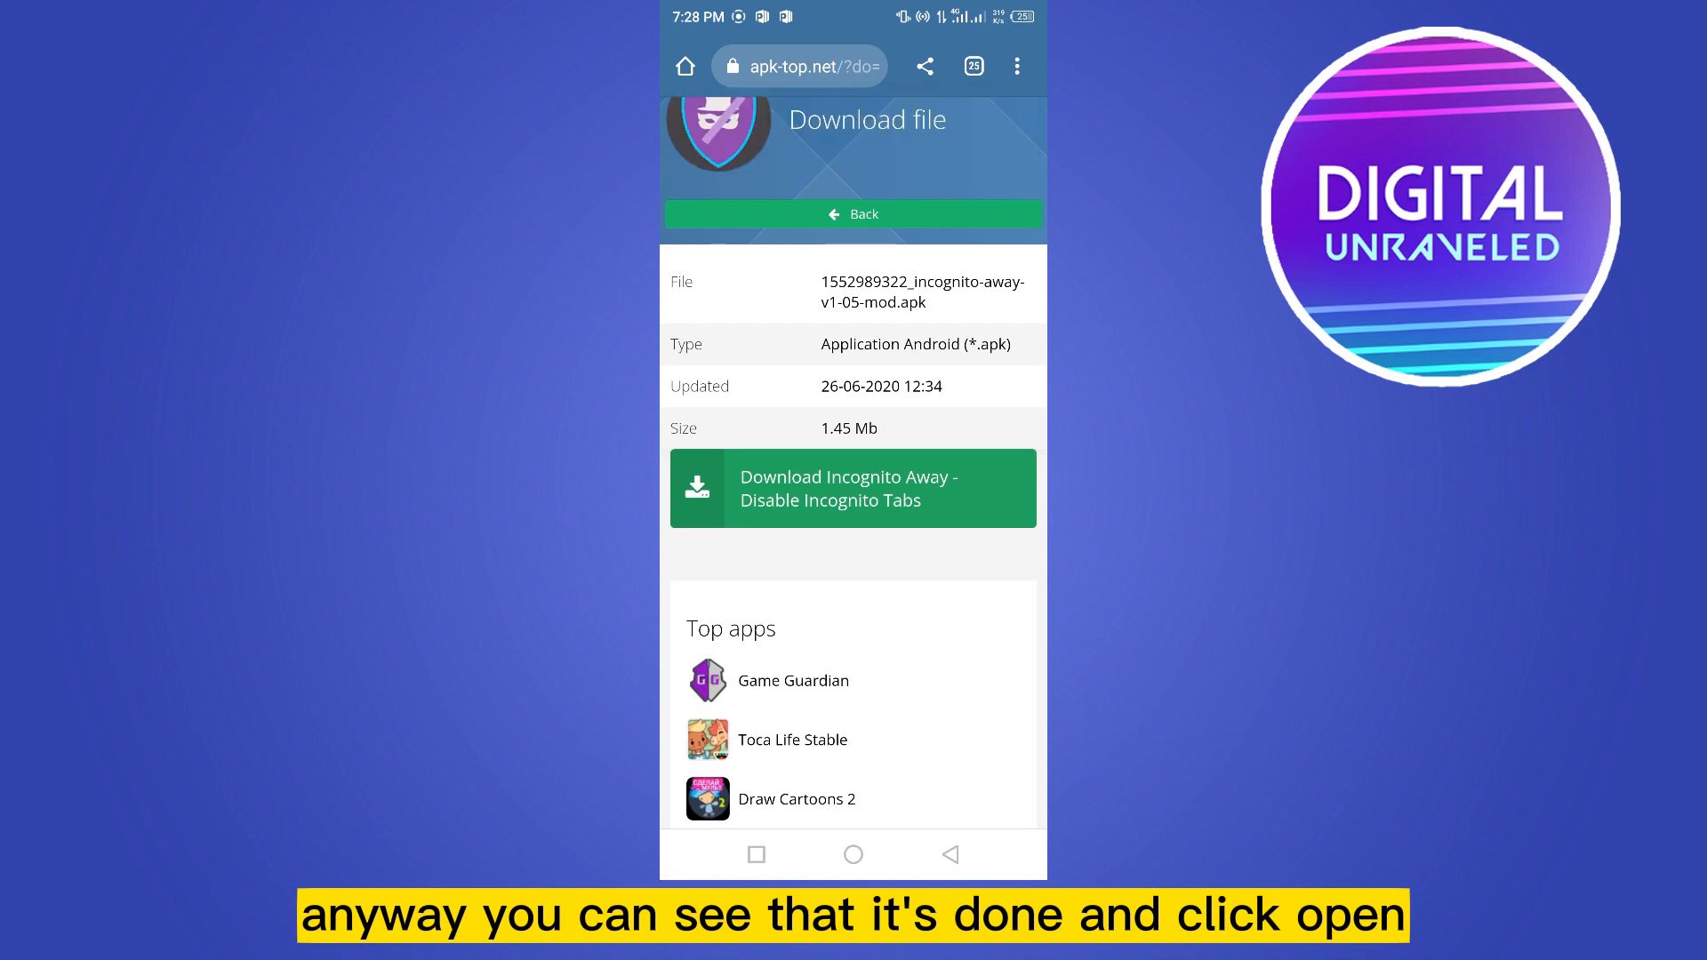
{"action": "left_click", "coordinate": [853, 488]}
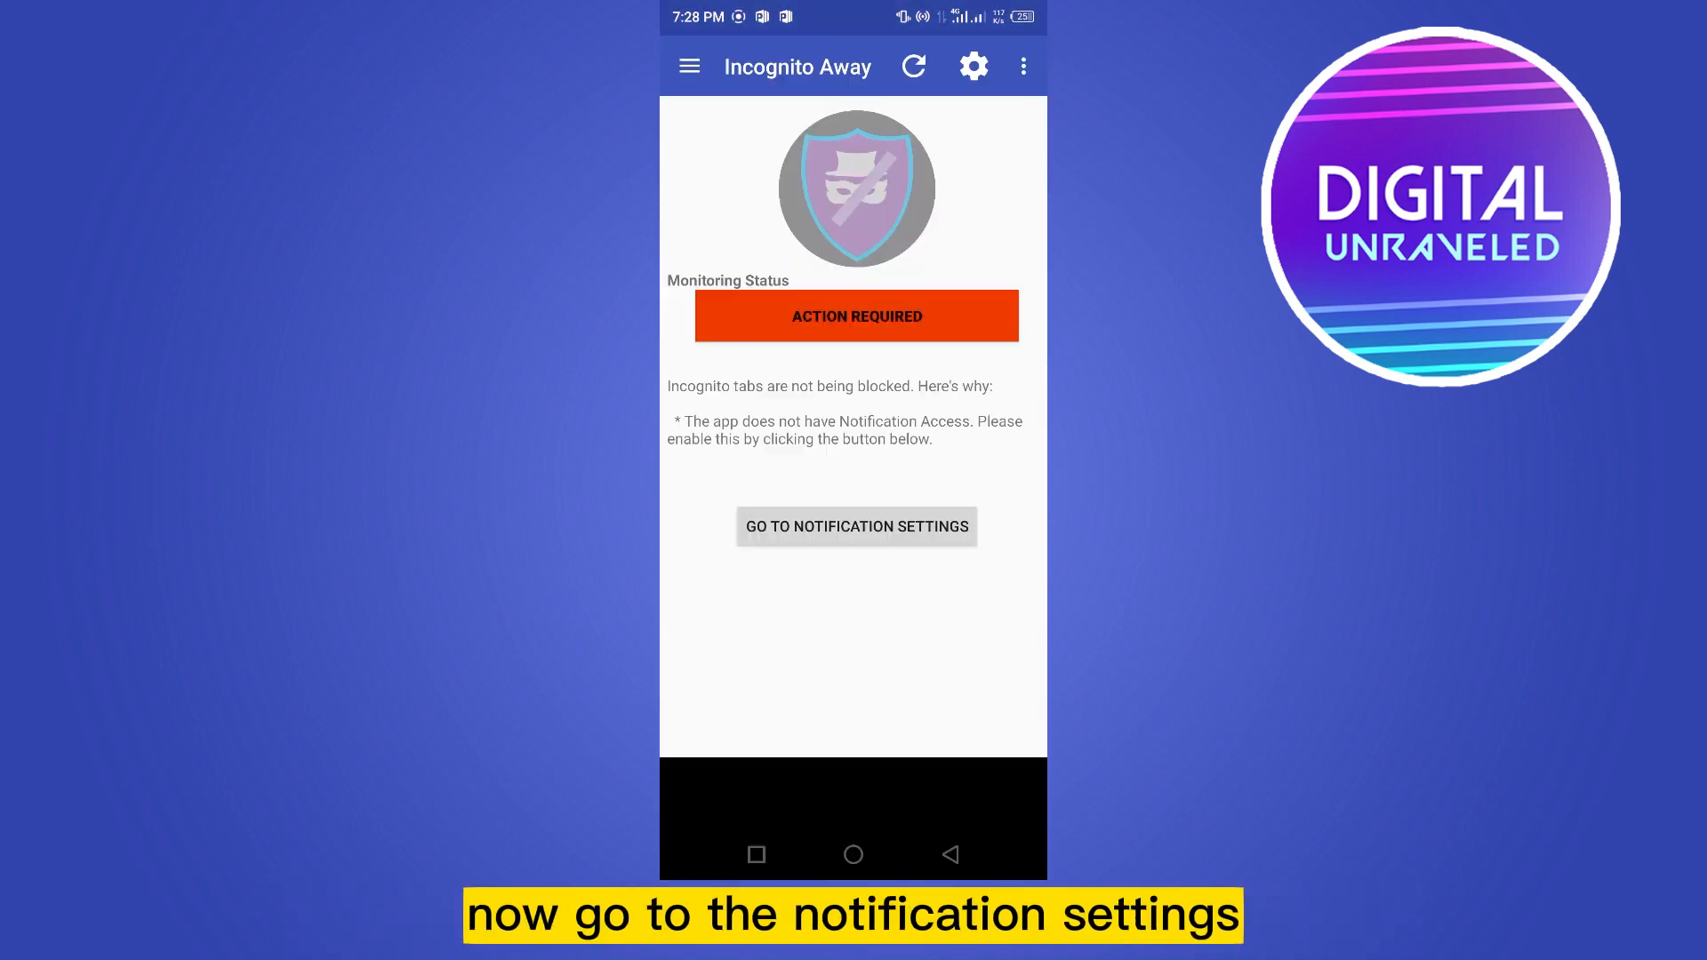
Step: Switch on and confirm notification access for Incognito Away, then return to Chrome
{"action": "left_click", "coordinate": [855, 525]}
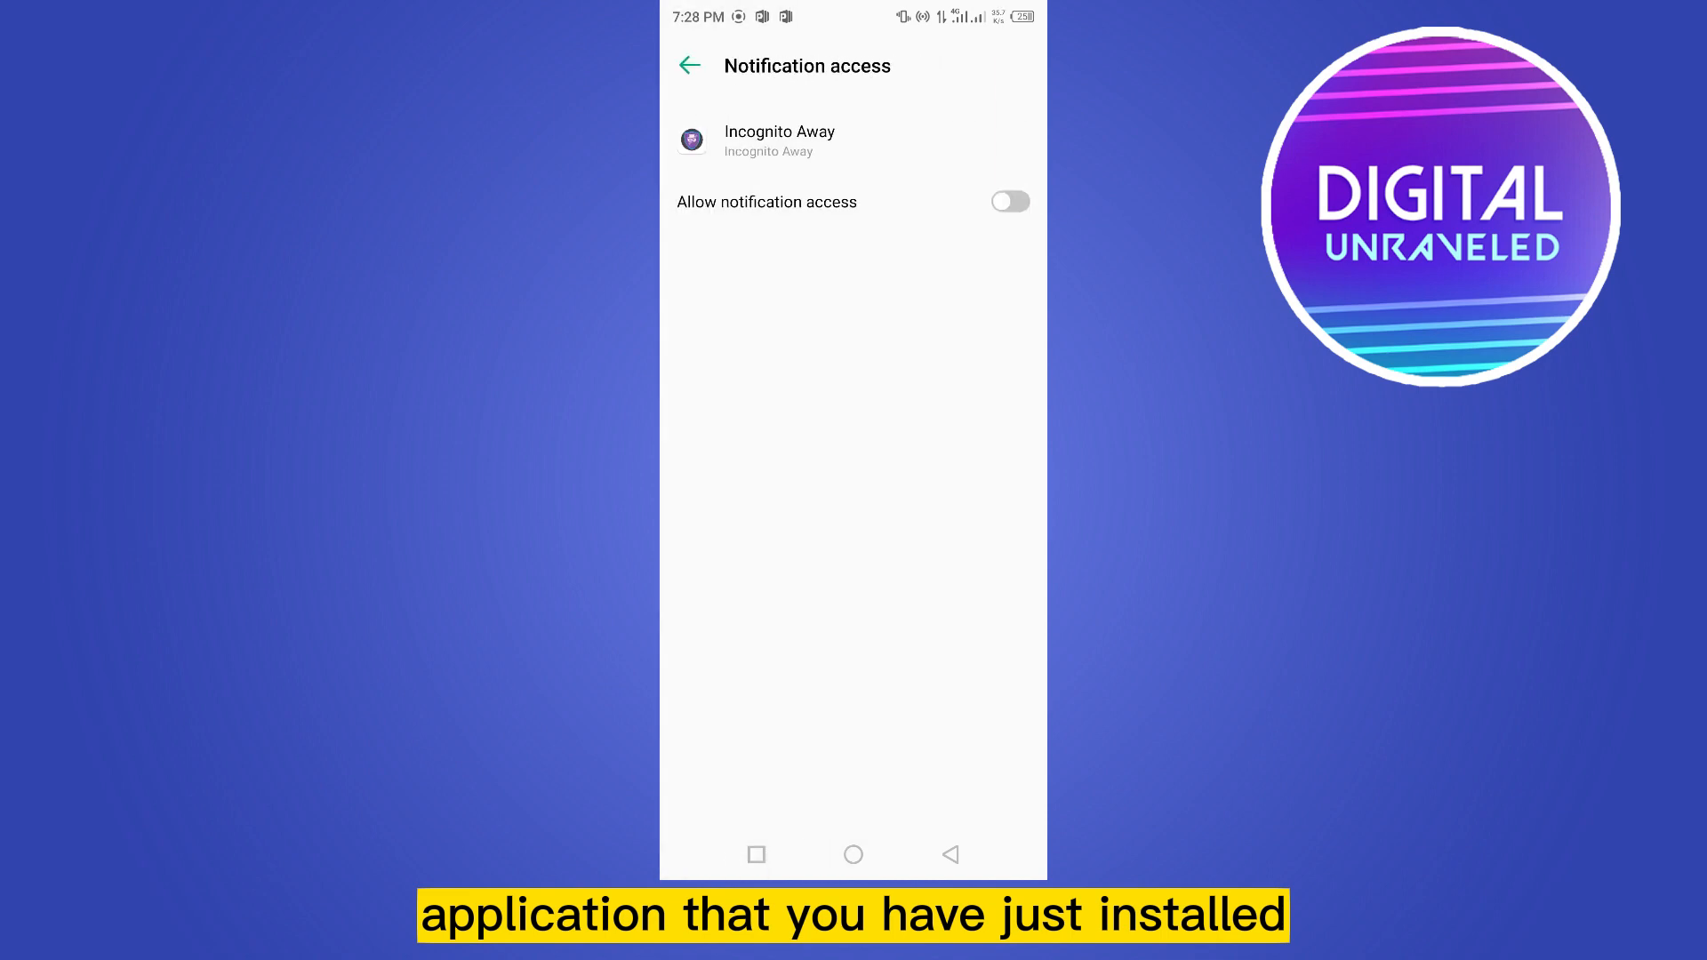
{"action": "left_click", "coordinate": [1007, 202]}
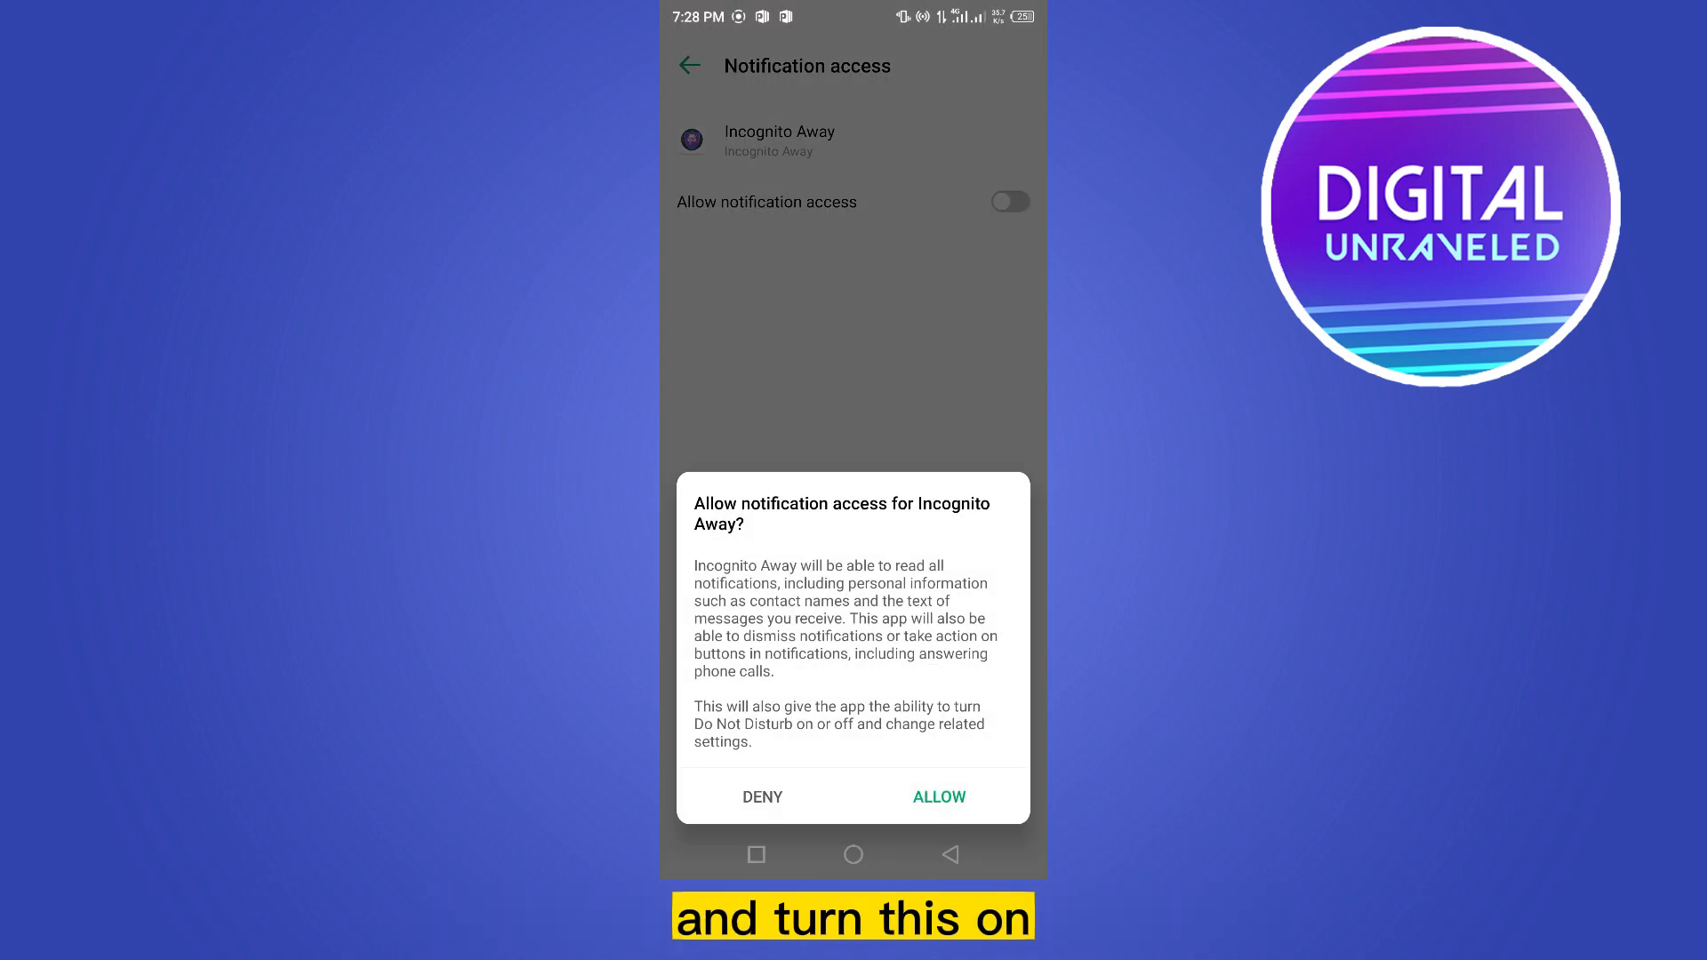
{"action": "left_click", "coordinate": [937, 796]}
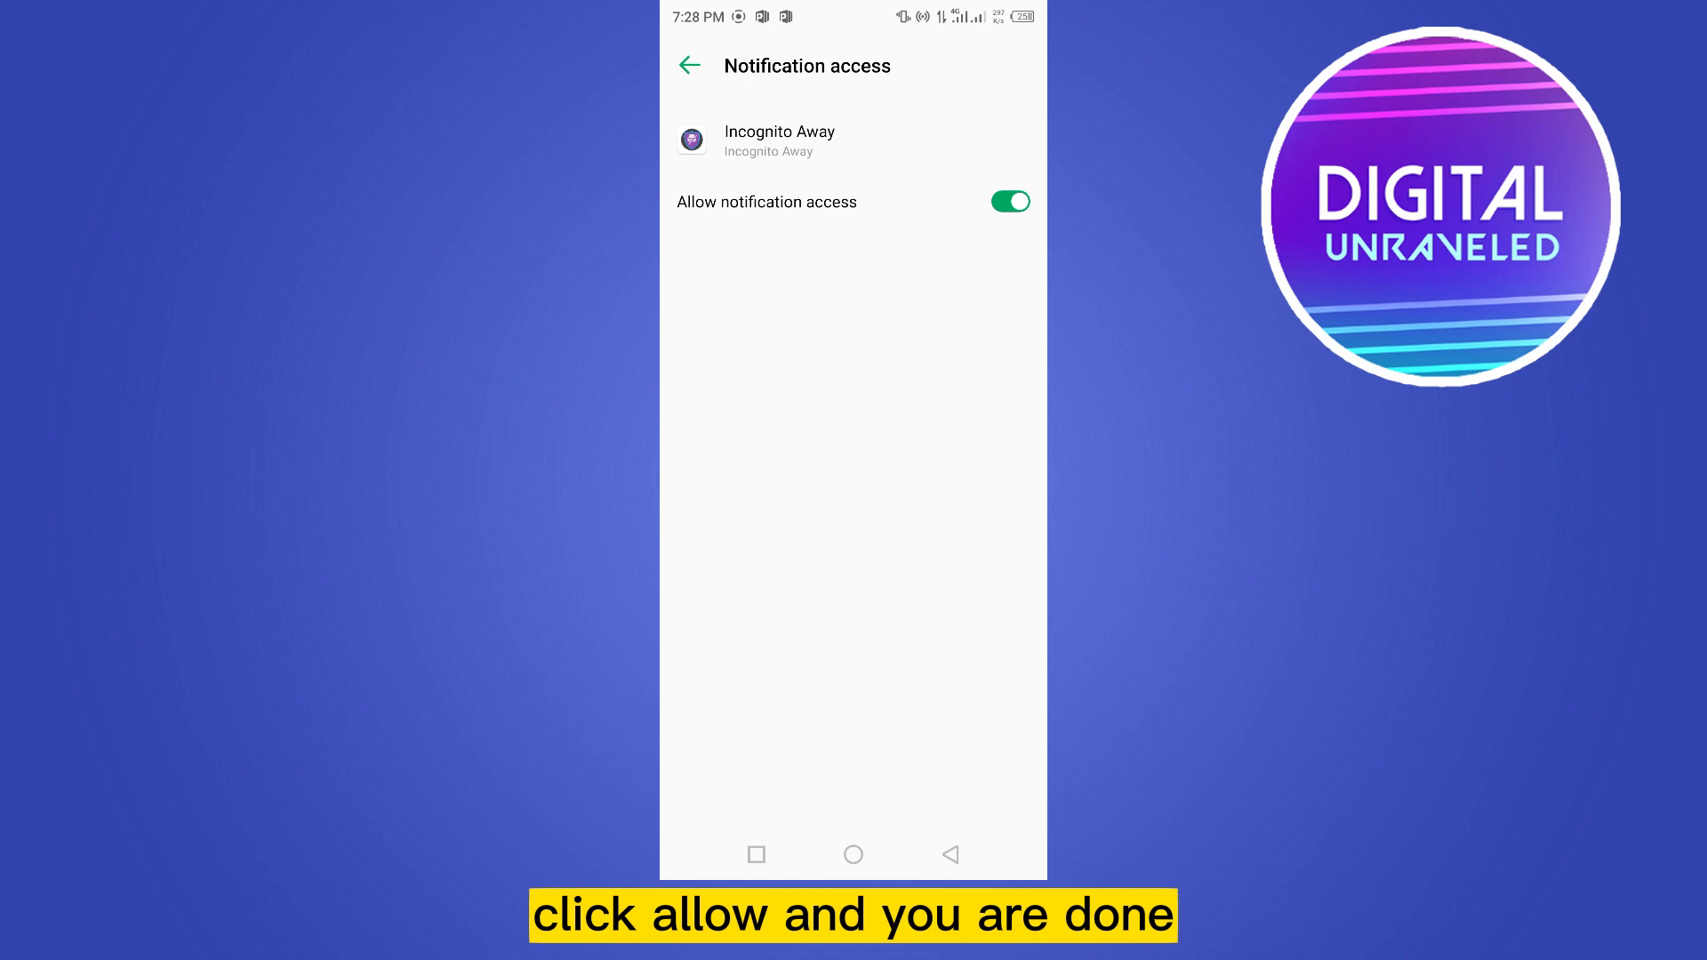
{"action": "left_click", "coordinate": [755, 855]}
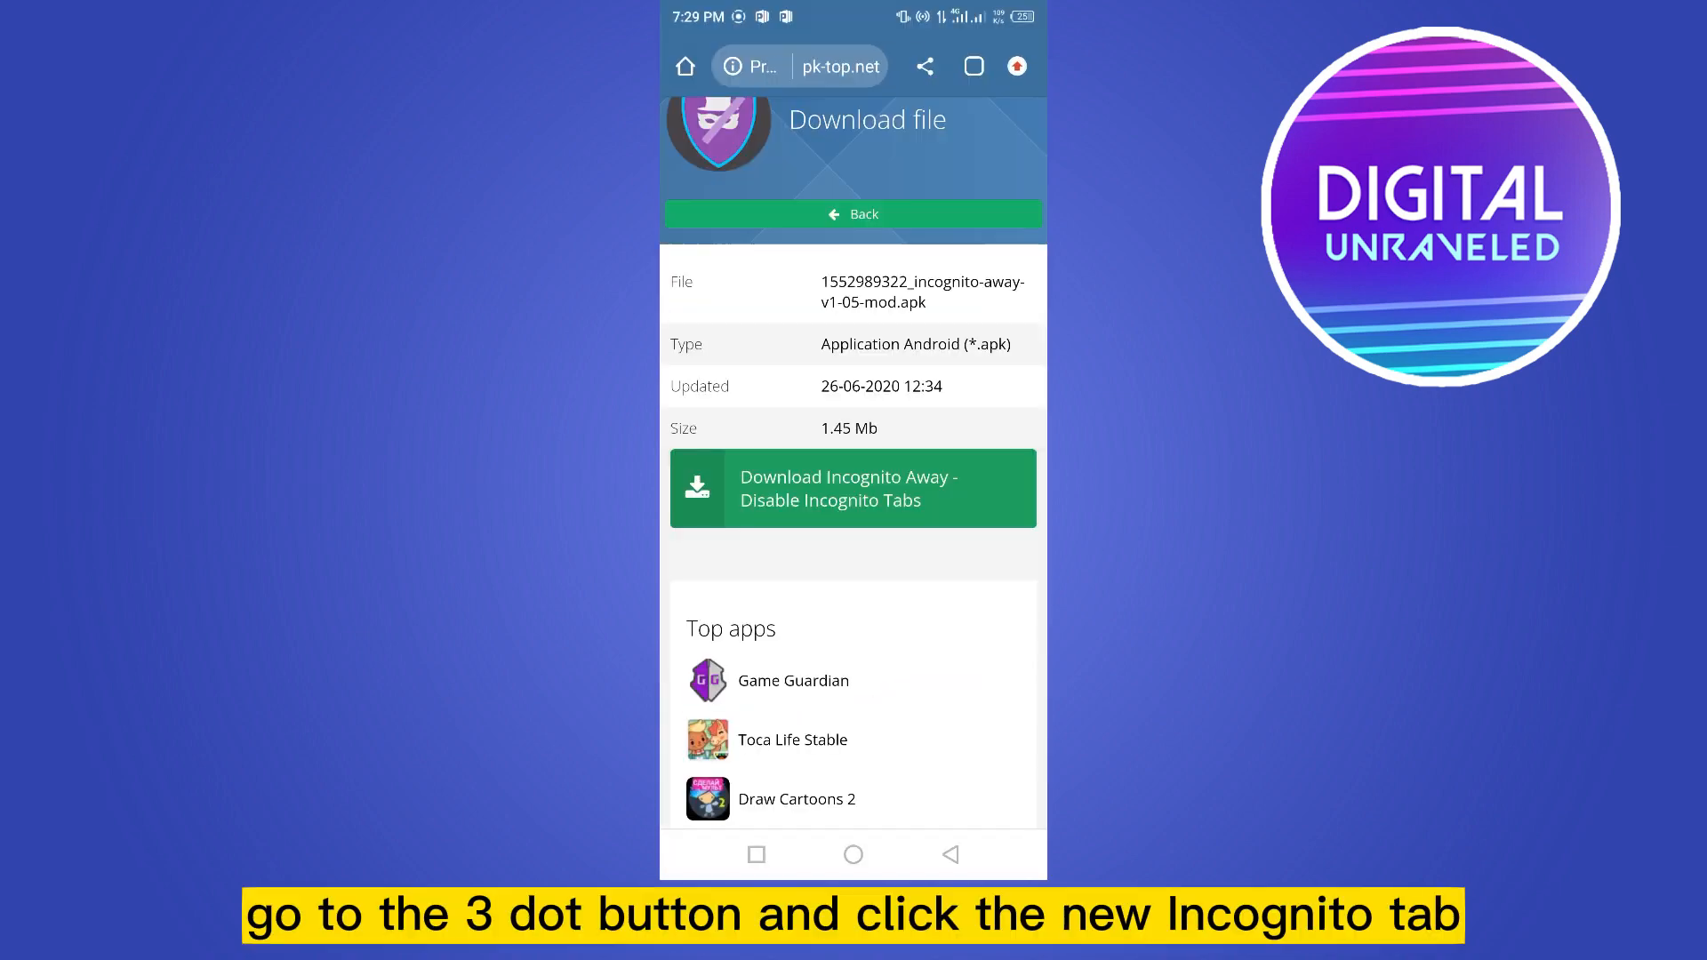
Step: Attempt a New Incognito tab from Chrome's three-dot menu
{"action": "left_click", "coordinate": [1017, 67]}
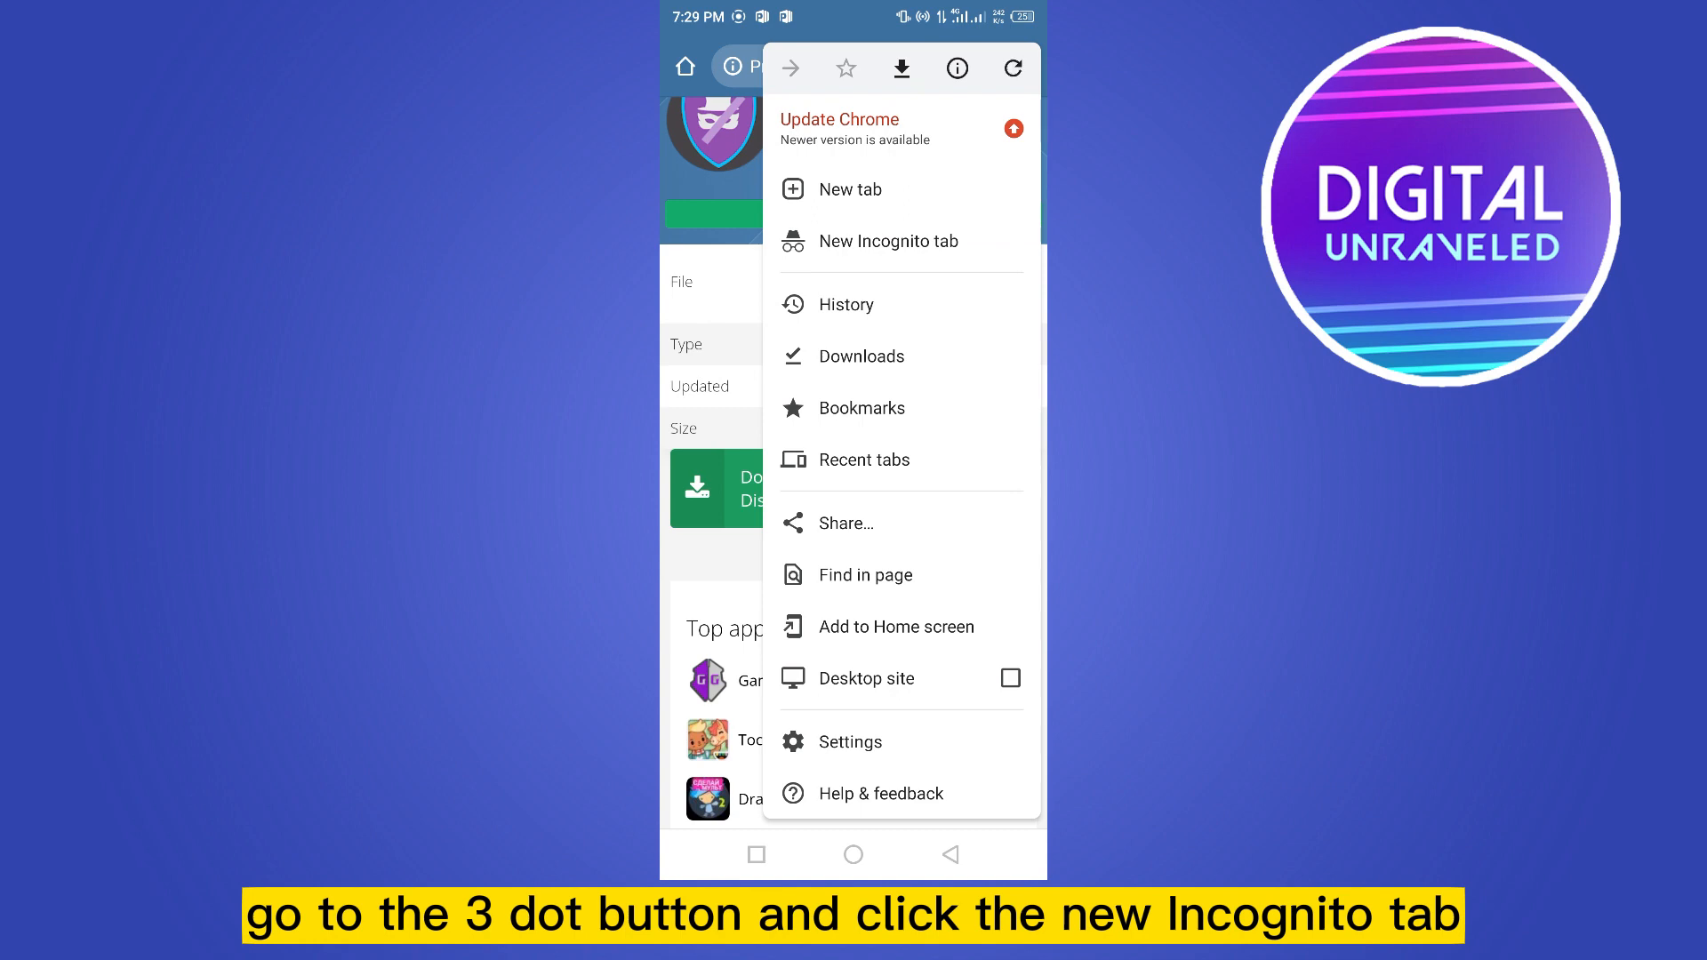
{"action": "left_click", "coordinate": [891, 241]}
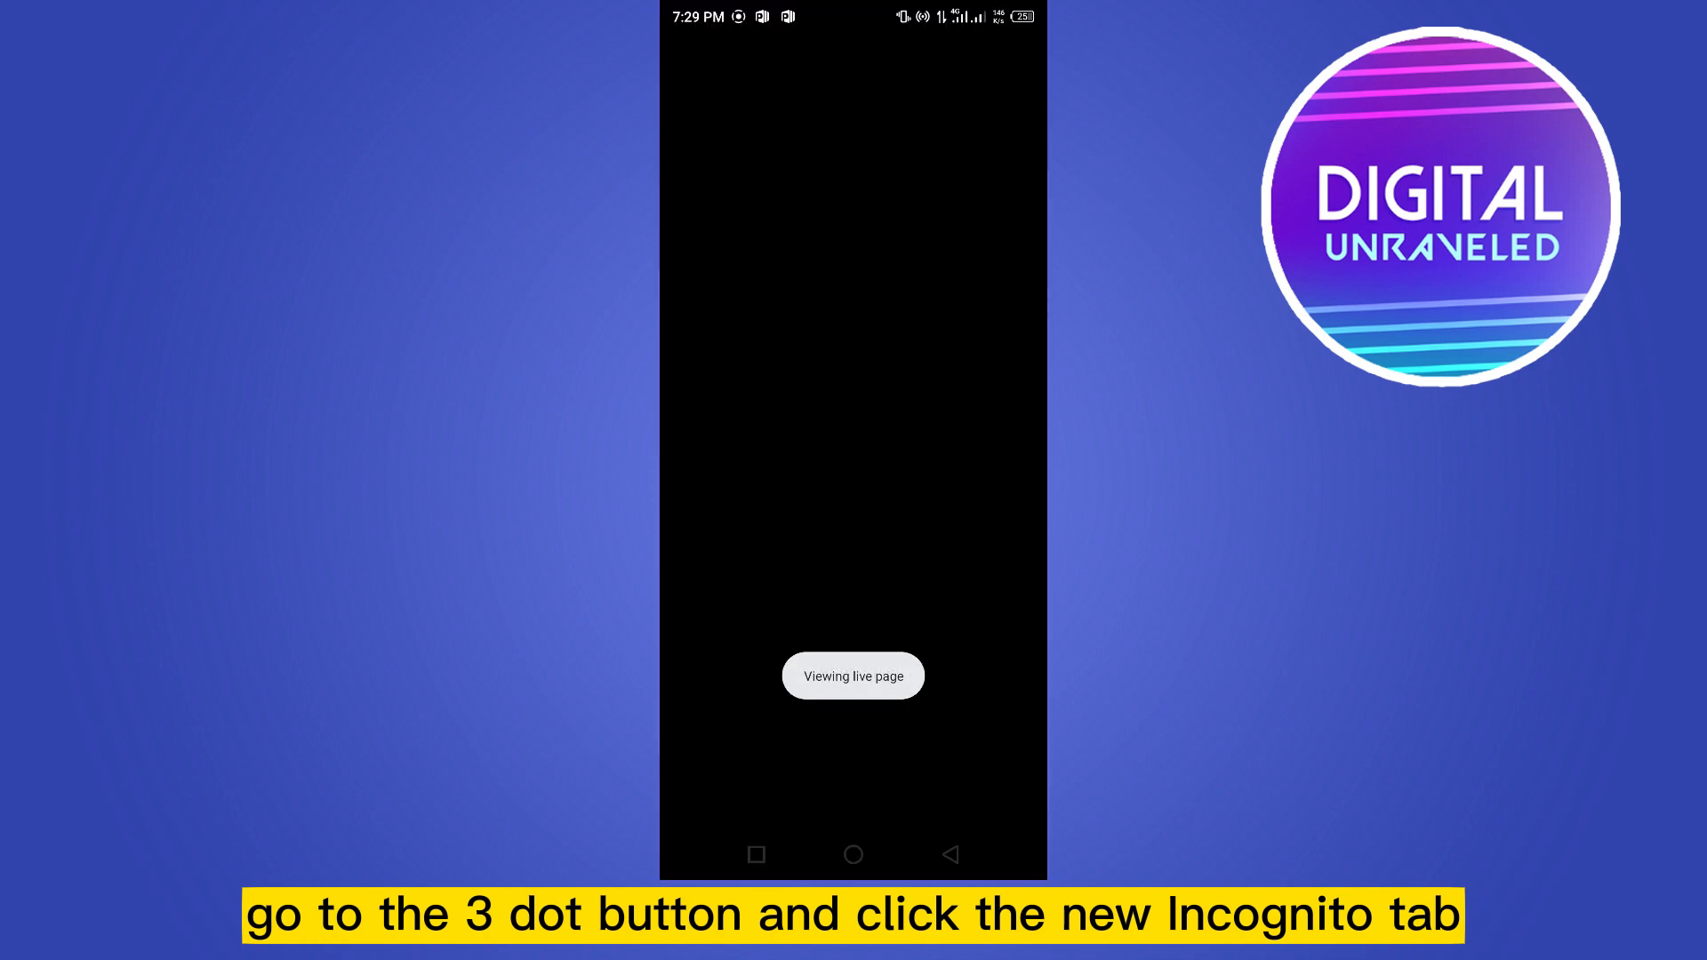